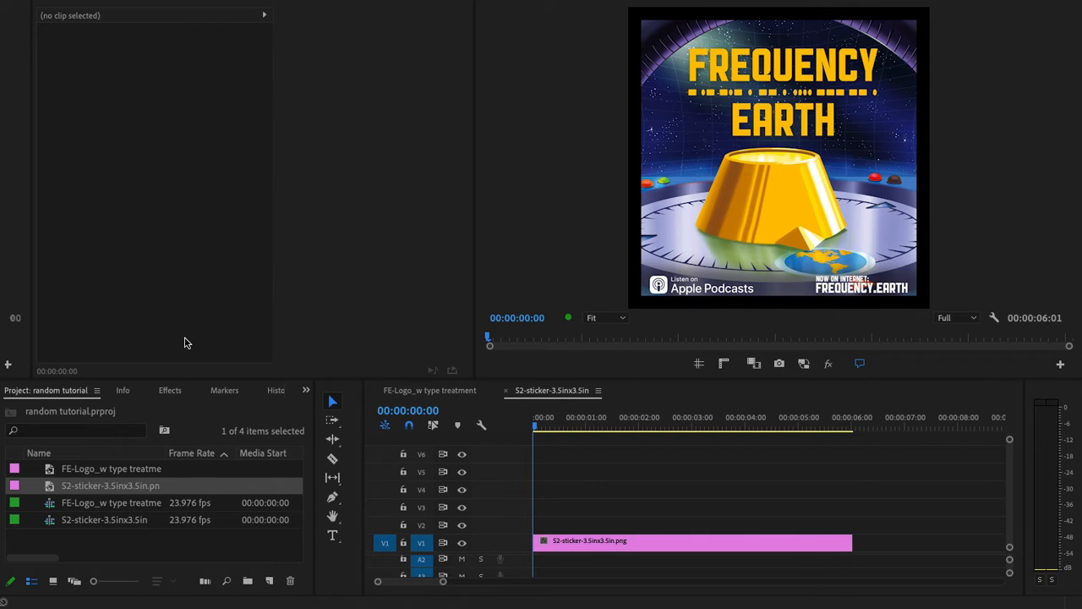
pyautogui.moveTo(427, 476)
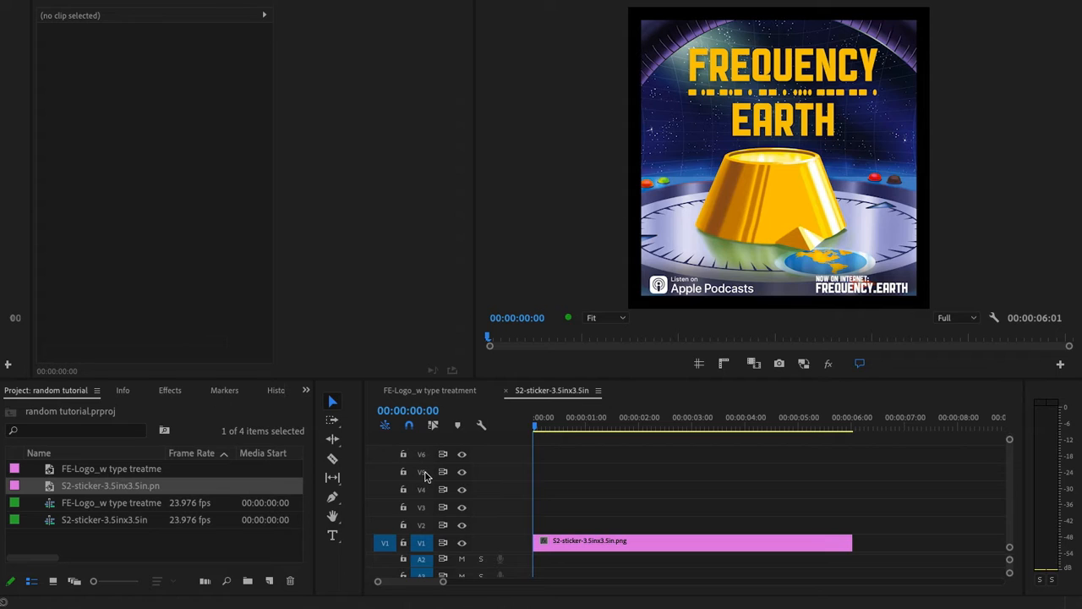
pyautogui.moveTo(702, 531)
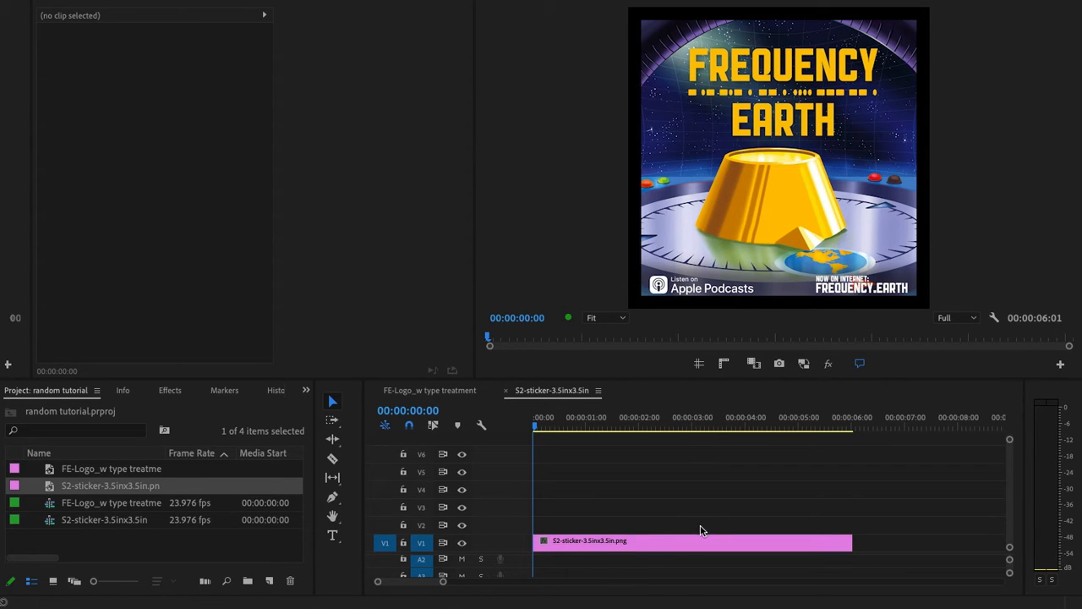
pyautogui.moveTo(653, 551)
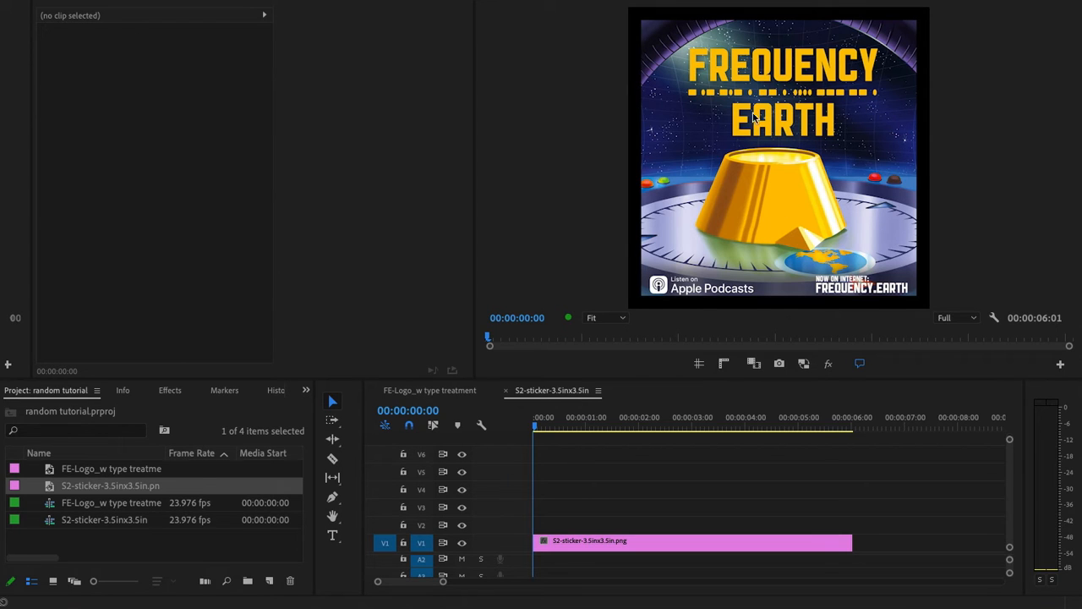
pyautogui.moveTo(929, 93)
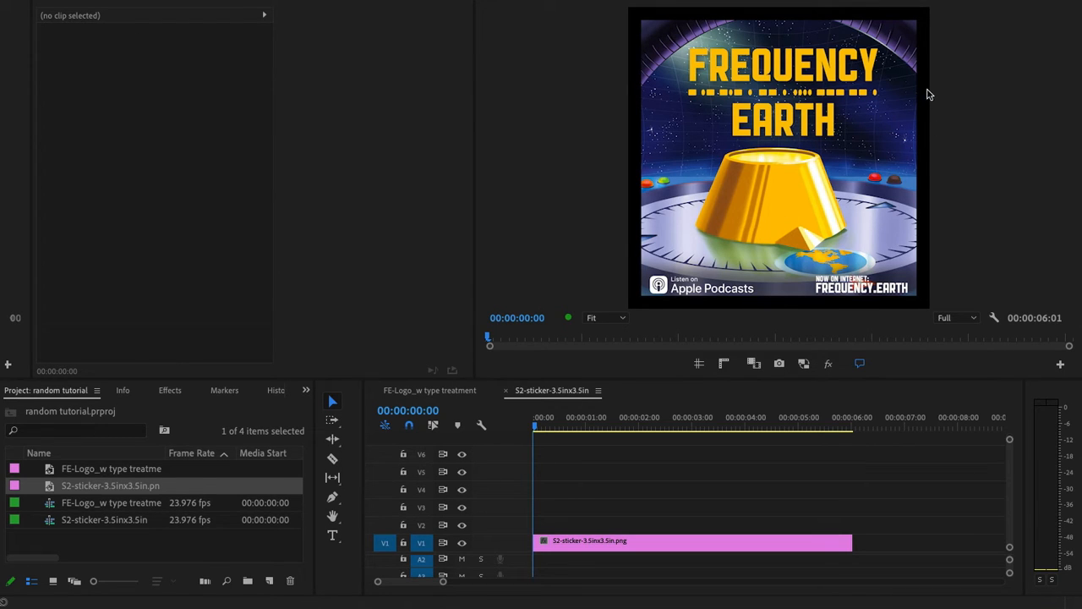
pyautogui.moveTo(195, 410)
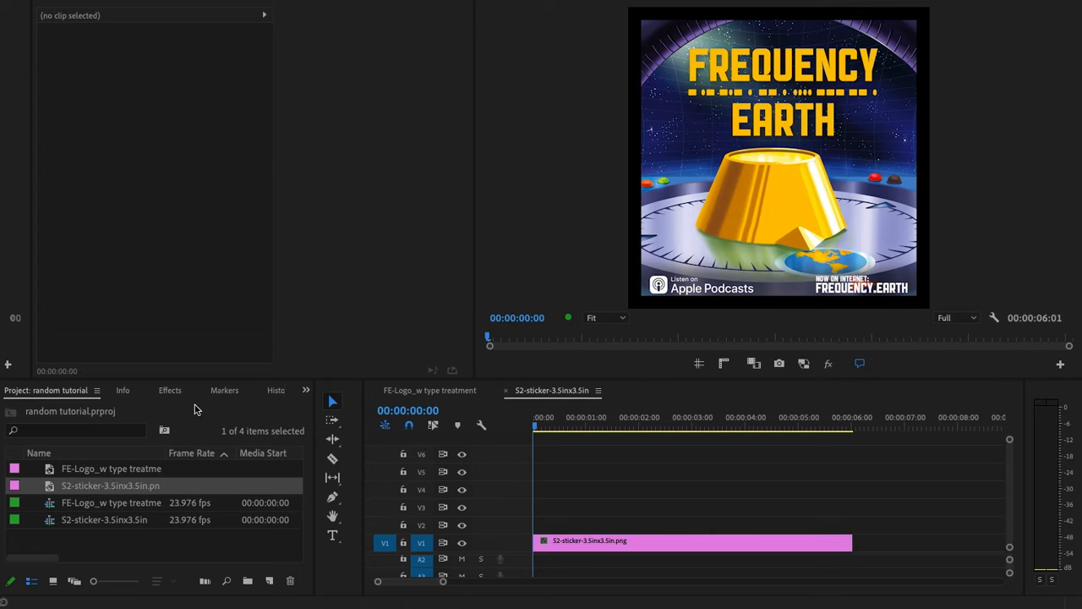
# Step: Search the Effects panel for 'radial' to find the Radial Wipe effect
pyautogui.click(170, 389)
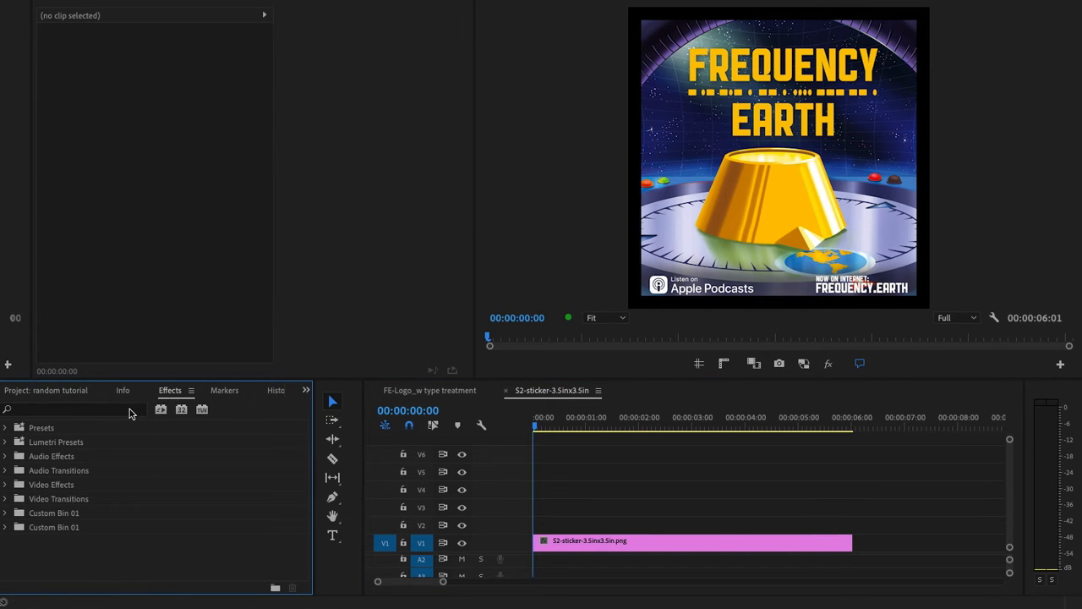
pyautogui.write('radial')
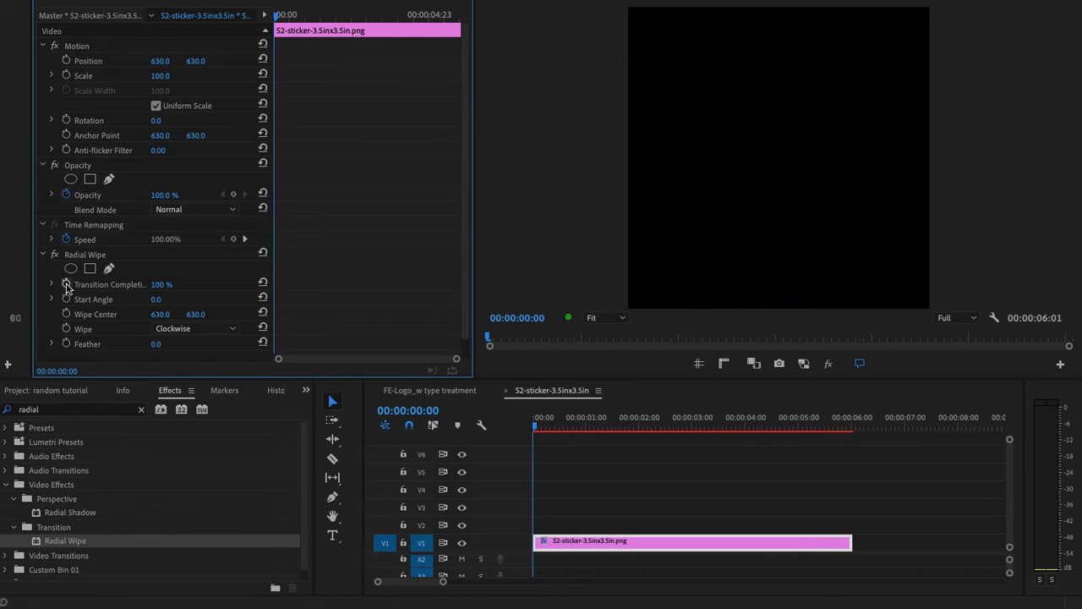
# Step: Keyframe Radial Wipe completion (100% to 0% by 00:00:00:20), counterclockwise, with keyframe interpolation options
pyautogui.click(572, 425)
pyautogui.write('0')
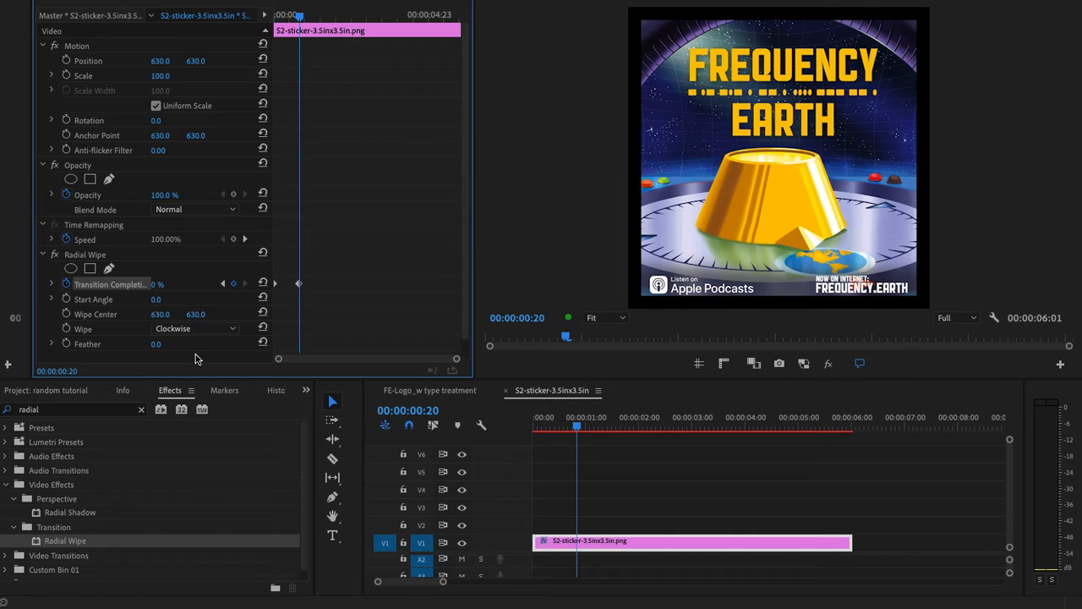
pyautogui.click(194, 328)
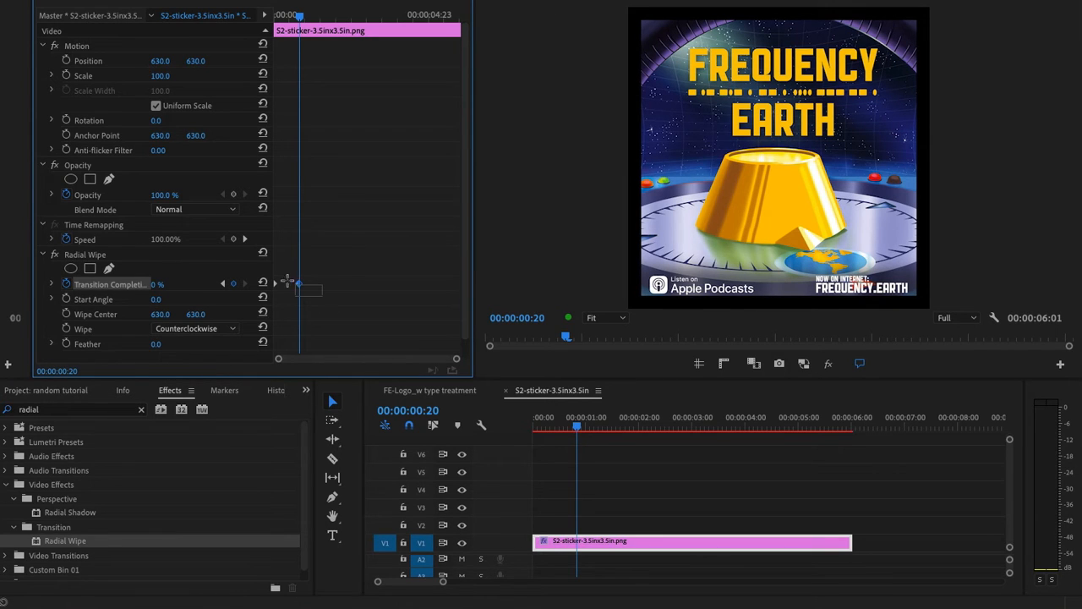
pyautogui.rightClick(298, 283)
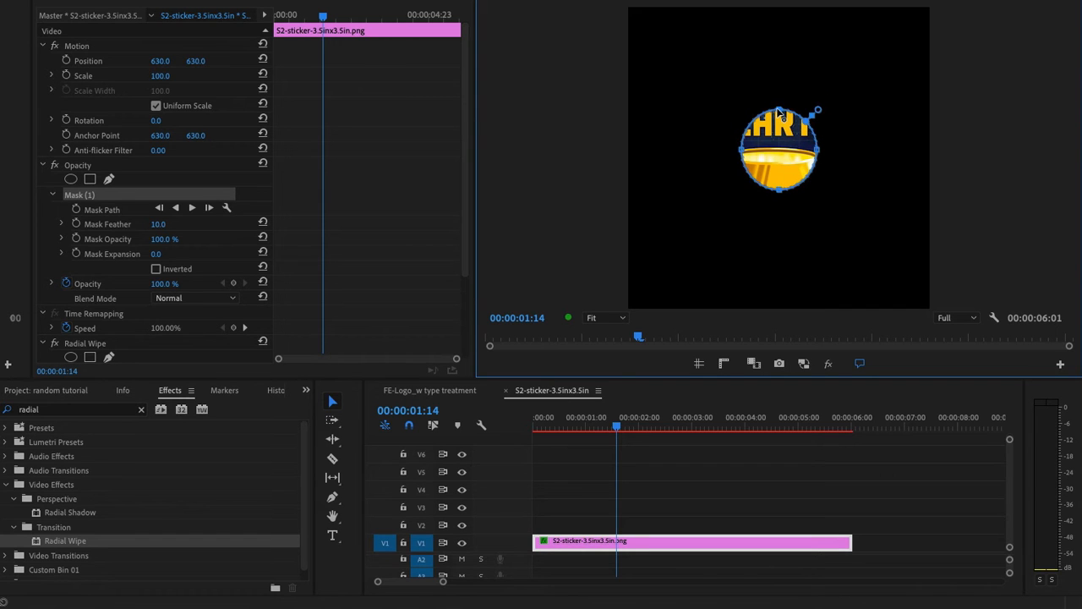
pyautogui.moveTo(574, 504)
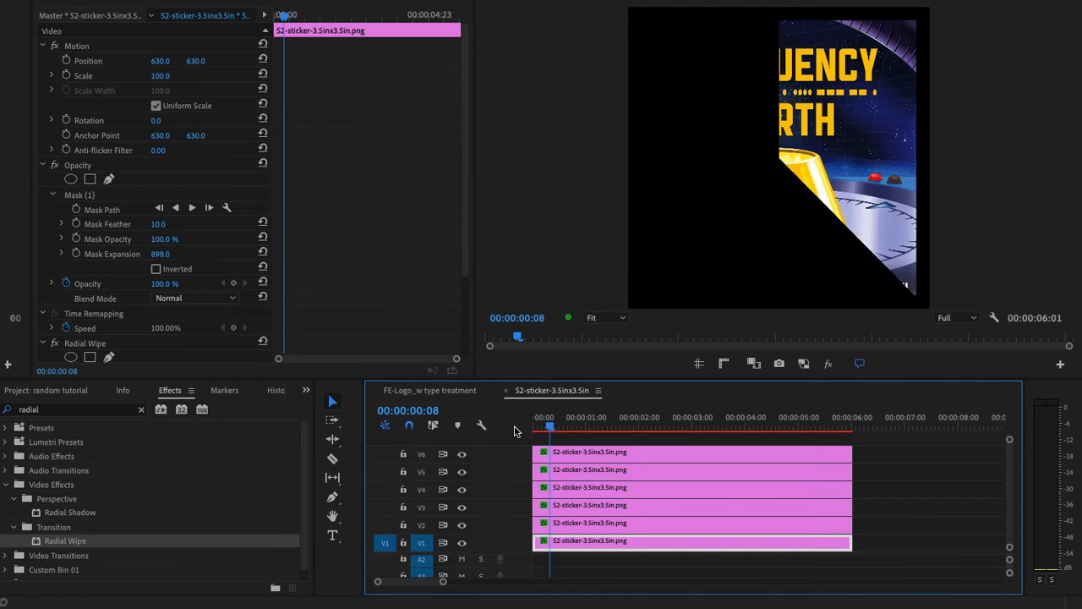
# Step: Select a sticker copy on the timeline to offset it later
pyautogui.click(589, 425)
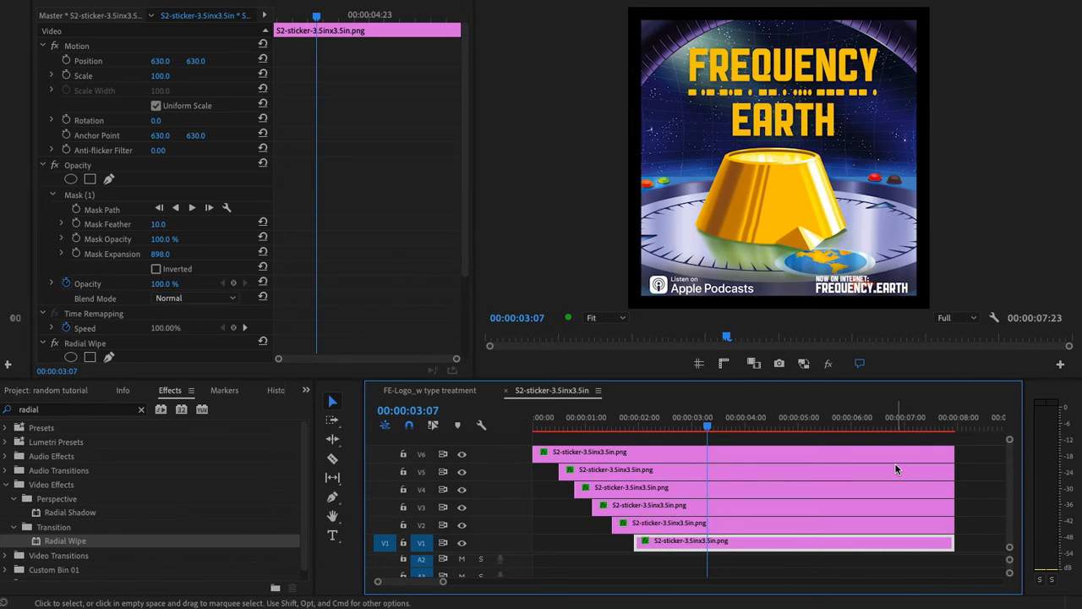
# Step: Select a sticker copy and move the playhead to about 00:00:05:14
pyautogui.click(891, 416)
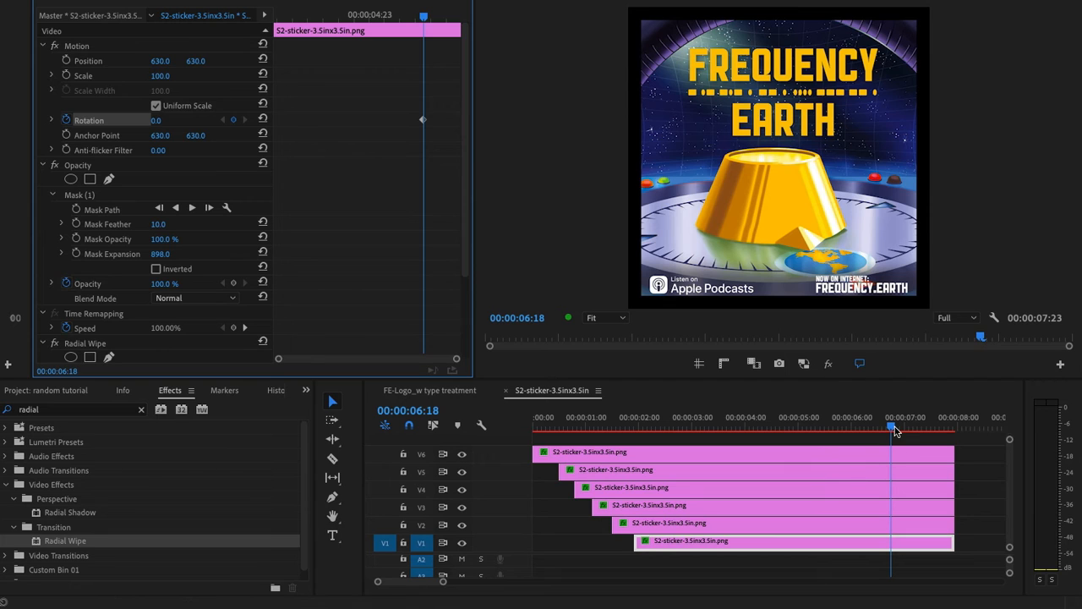
pyautogui.click(828, 426)
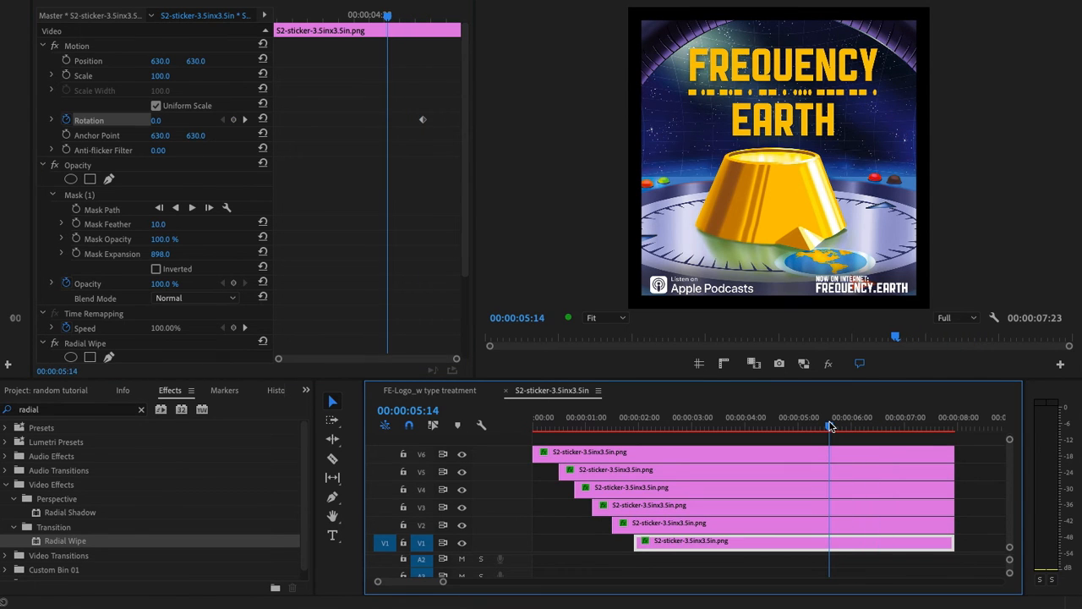